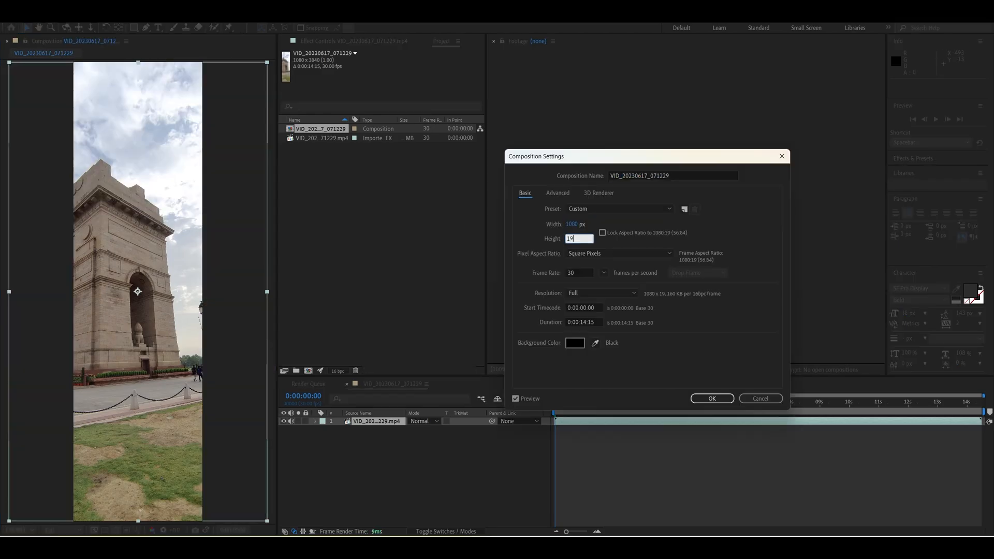
# Confirm the 1080 × 1920 composition size in Composition Settings.
pyautogui.click(712, 398)
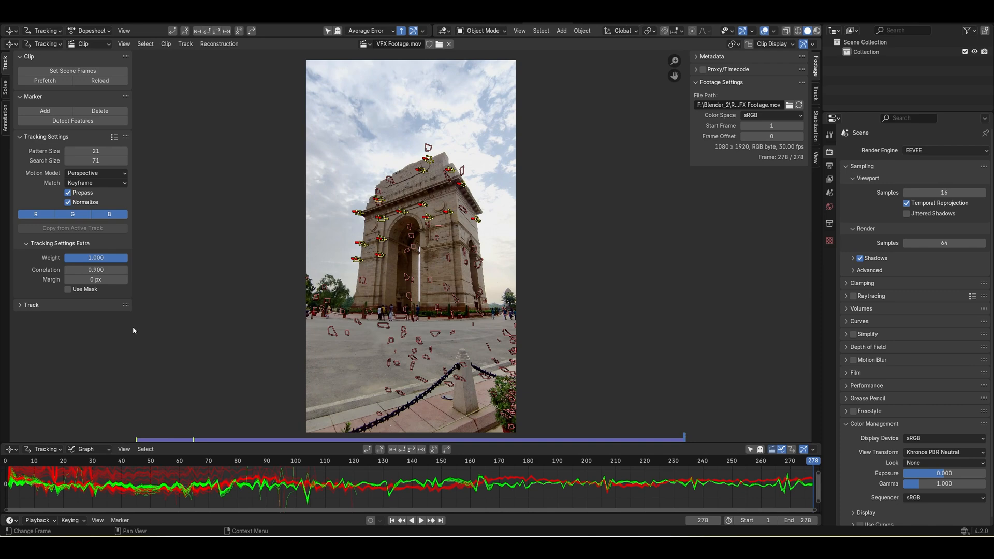
# Solve the camera motion to 0.28 px error and set up the foreground, background, ground and camera.
pyautogui.click(392, 520)
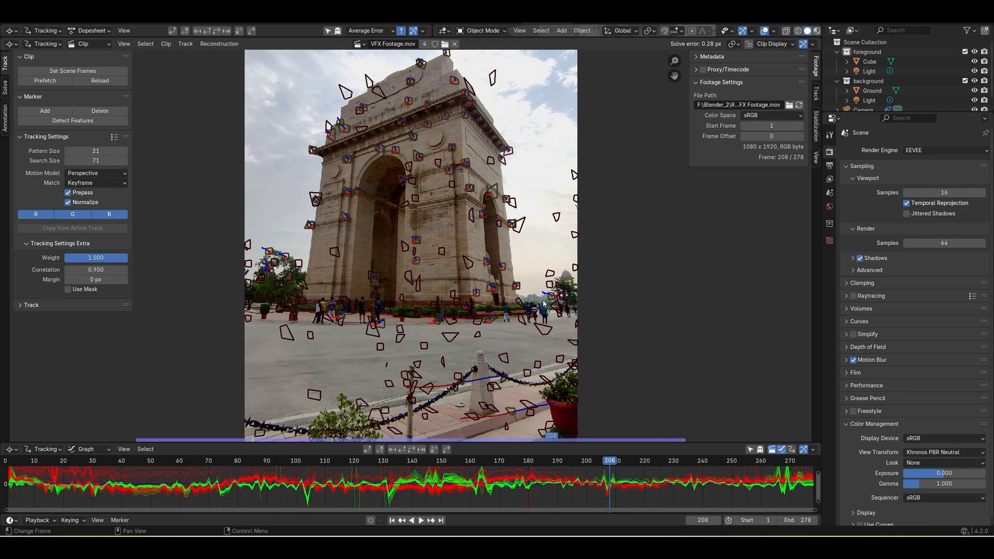
pyautogui.click(499, 460)
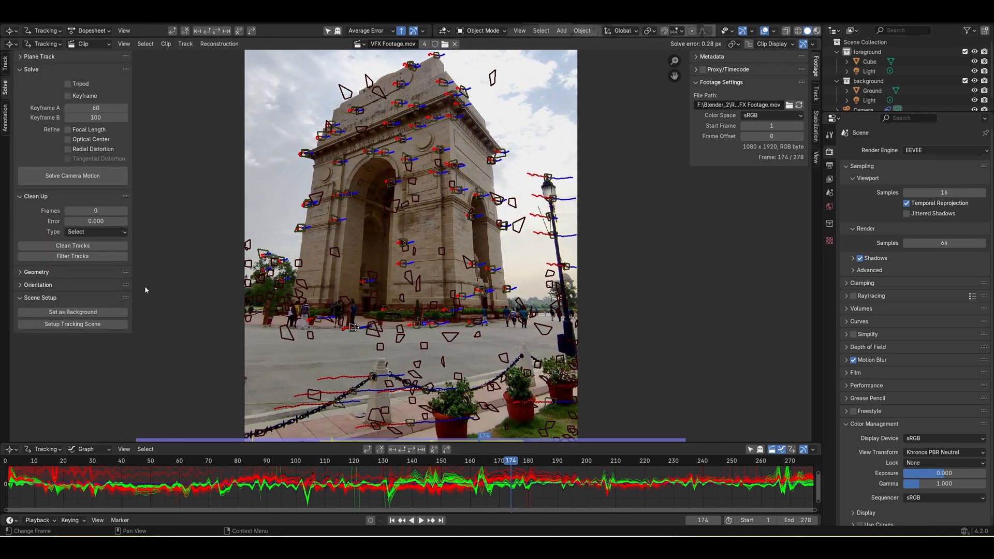
pyautogui.click(38, 284)
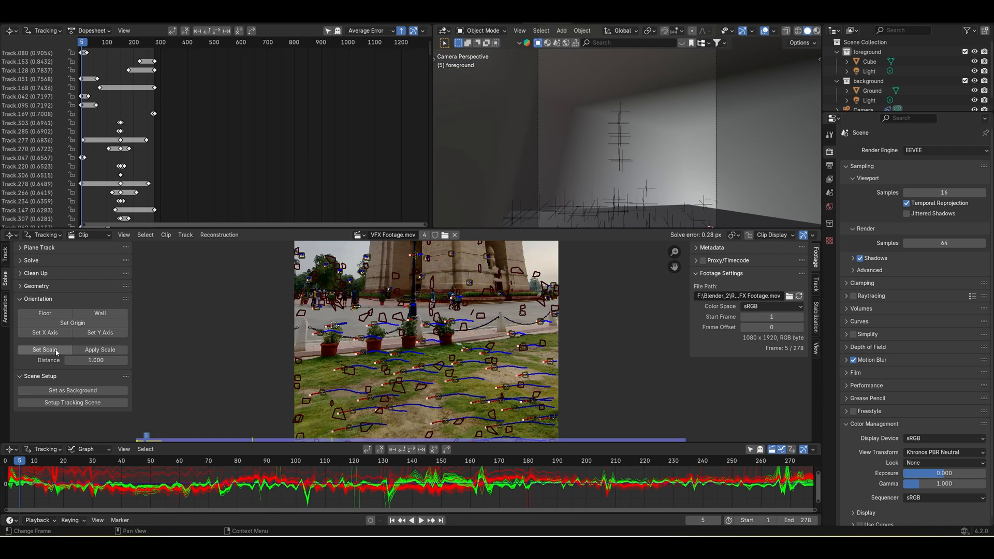
# Scale the tracked scene from two tracks using a real distance of 4.
pyautogui.click(44, 350)
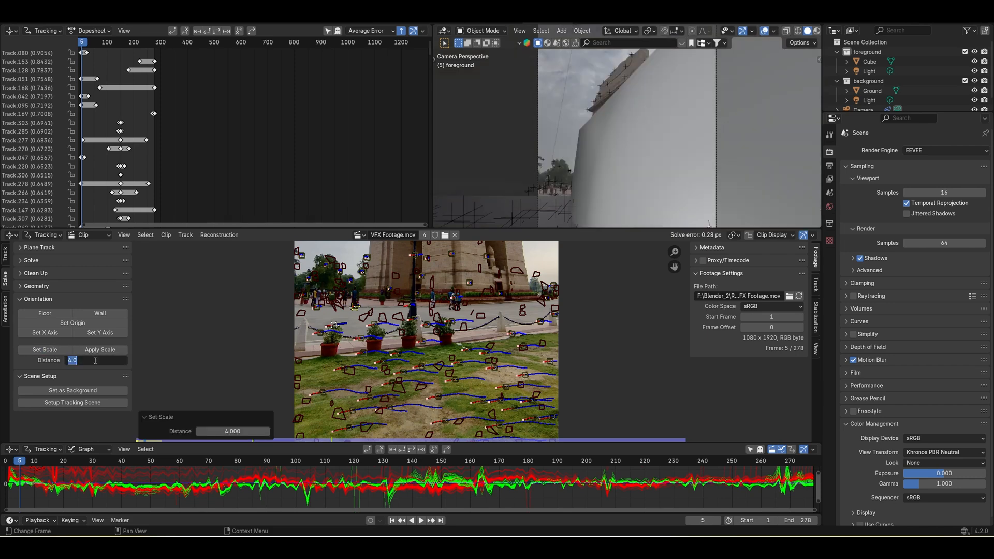
pyautogui.click(72, 323)
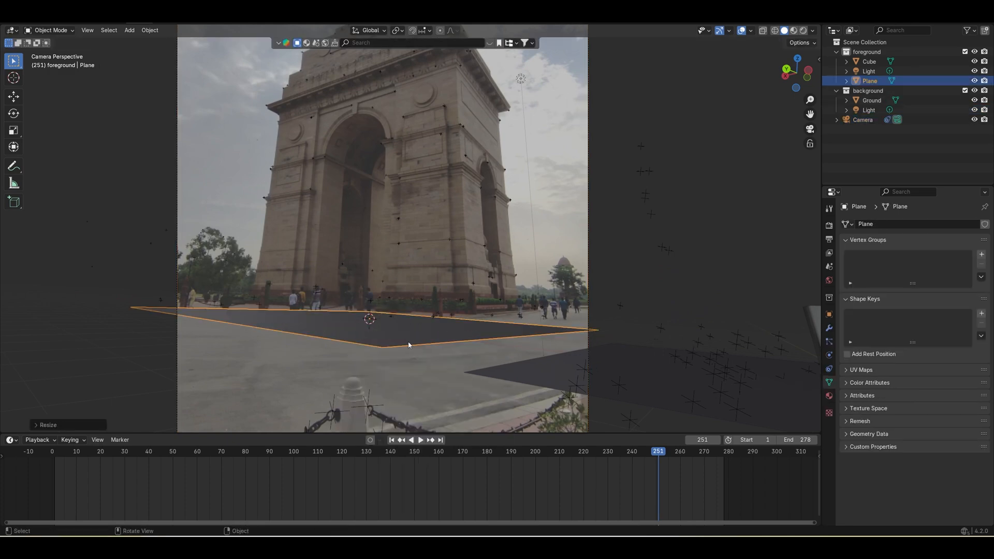
# Toggle Edit Mode on the selected object in the 3D viewport.
pyautogui.press('Tab')
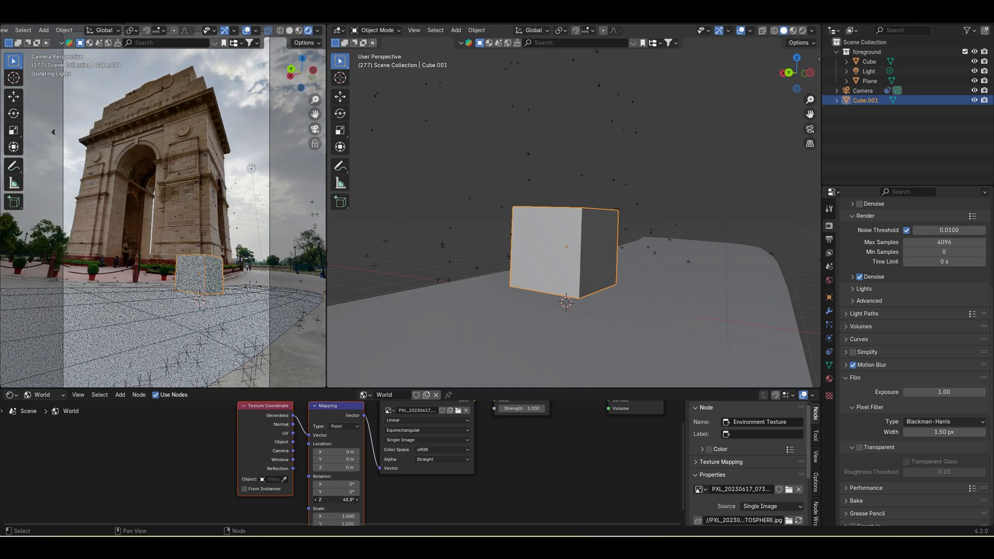
# Open the File menu to import the hoverboard model.
pyautogui.click(13, 30)
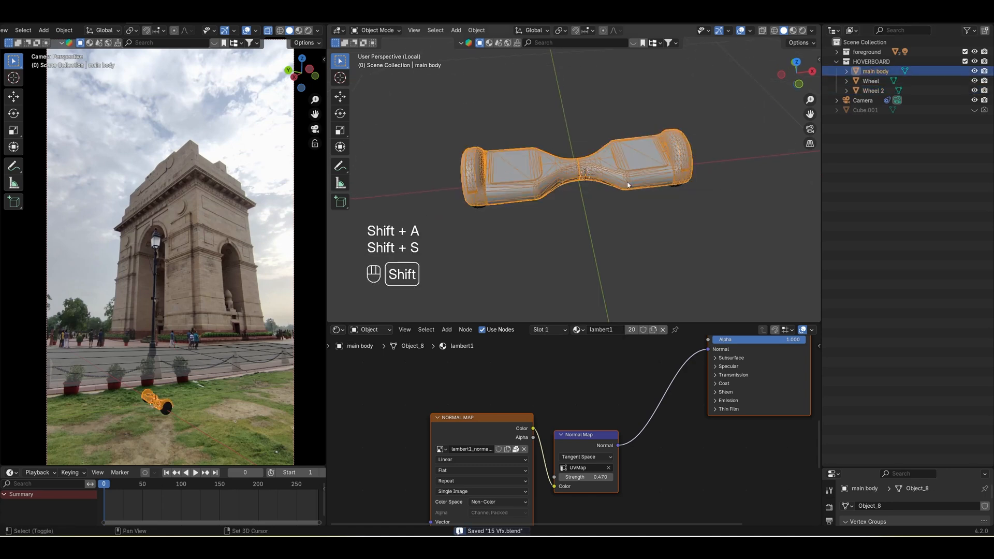
# Add an Empty and make it the parent of the hoverboard body and wheels.
pyautogui.press('shift+a')
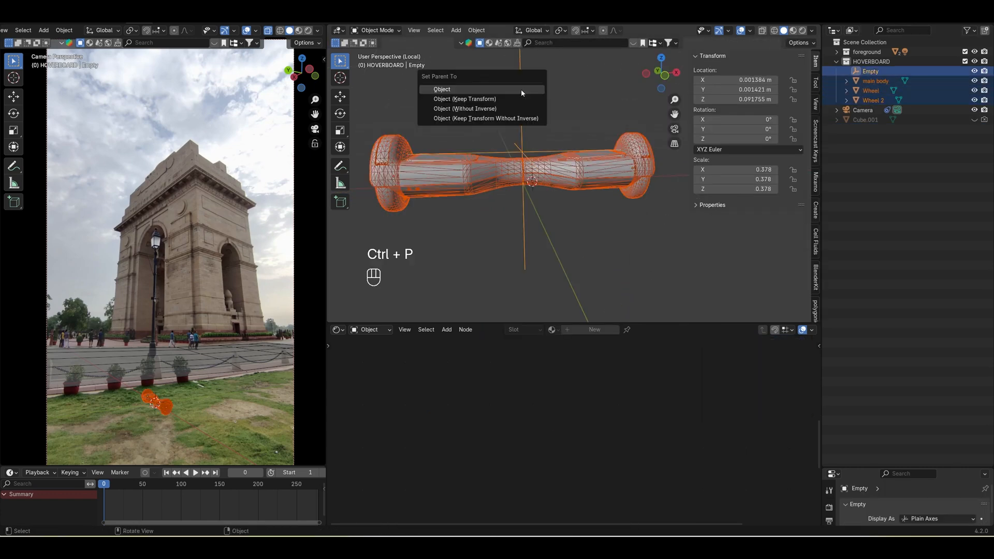
pyautogui.click(441, 89)
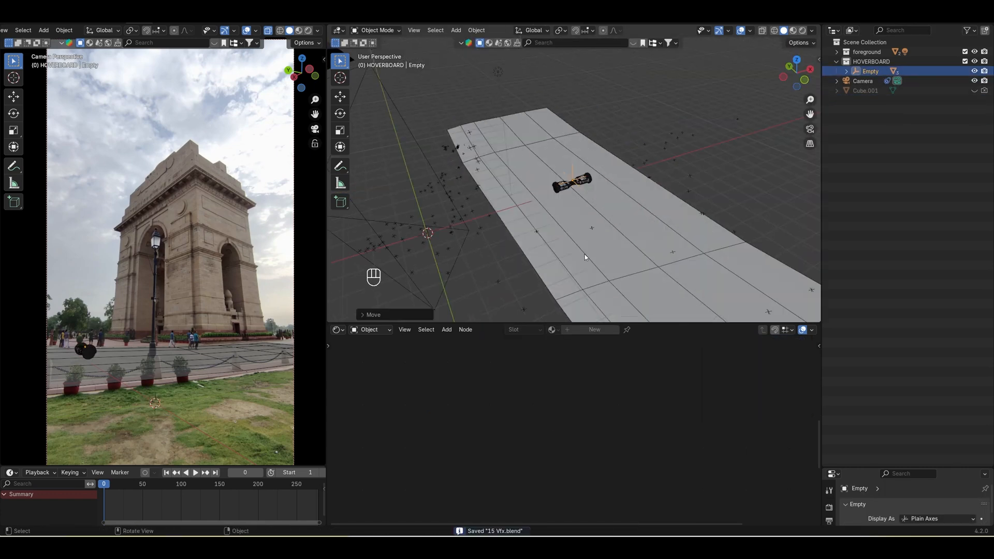
pyautogui.press('shift+a')
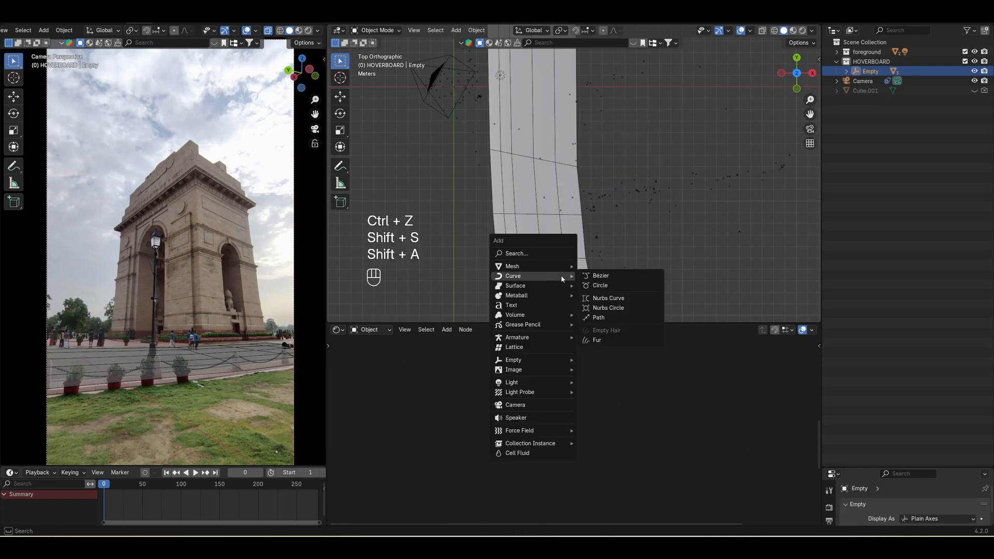
# Add a Bézier curve as the hoverboard's path and save the file.
pyautogui.click(600, 275)
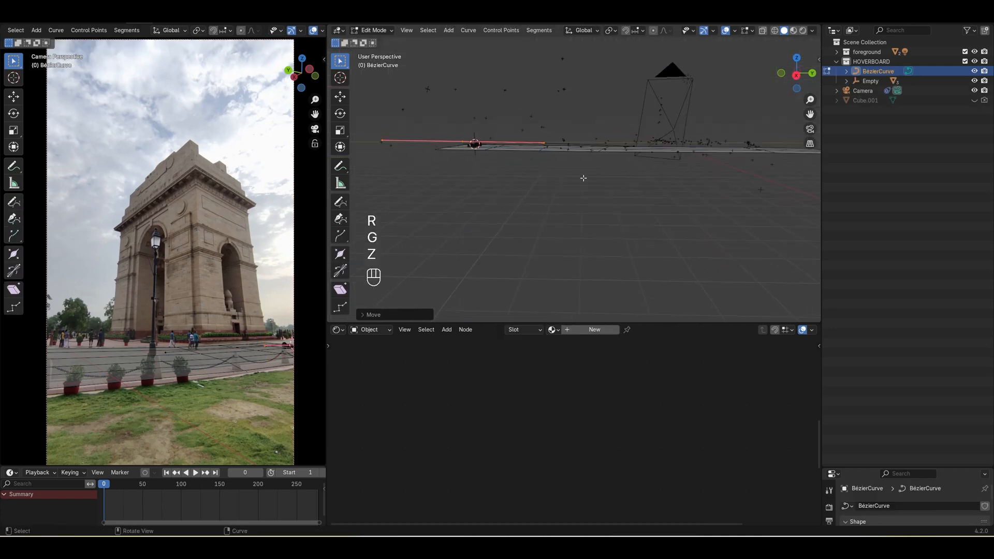
pyautogui.press('ctrl+s')
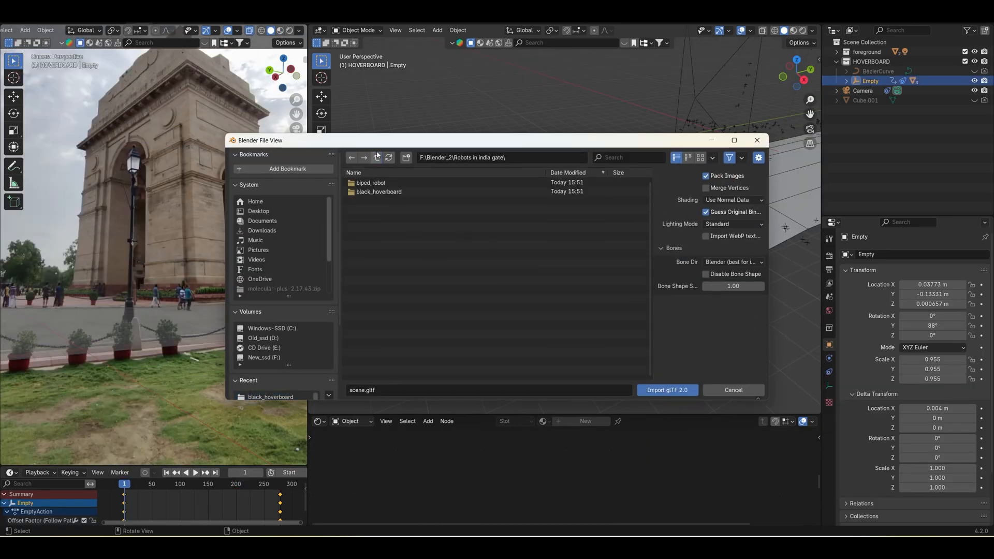
# Open the biped_robot model folder in the glTF import browser.
pyautogui.click(667, 389)
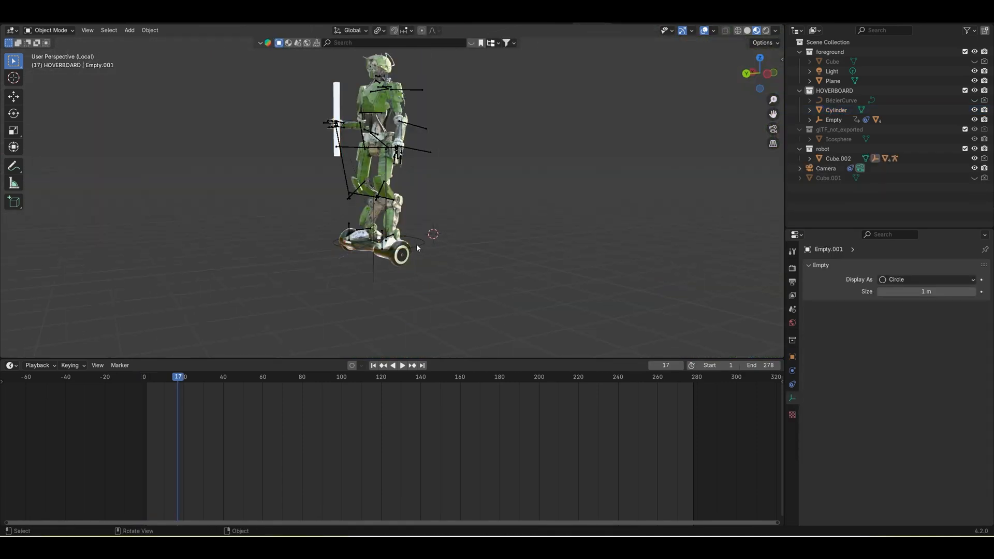
# Add a control Empty for the robot armature and detach the Cylinder, keeping its transformation.
pyautogui.click(402, 365)
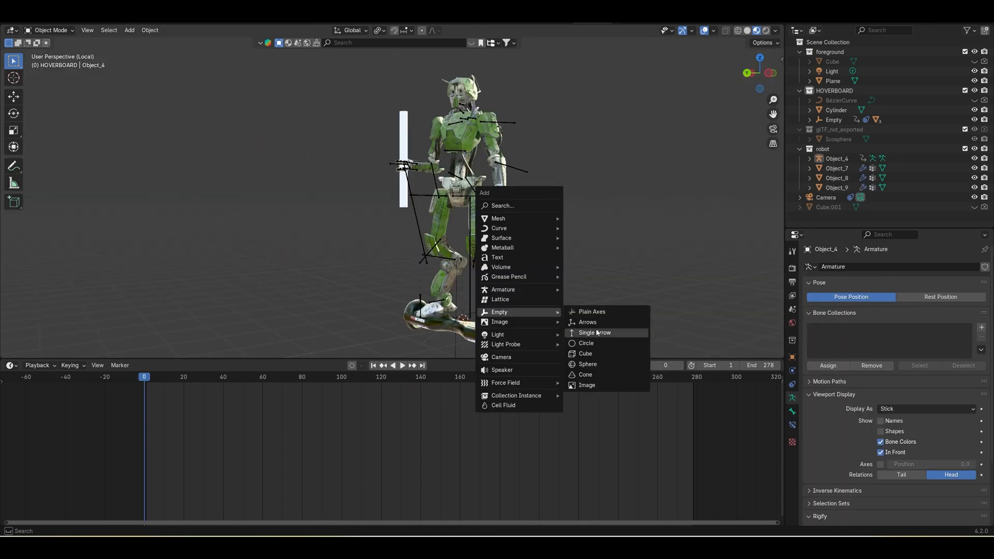
pyautogui.click(585, 343)
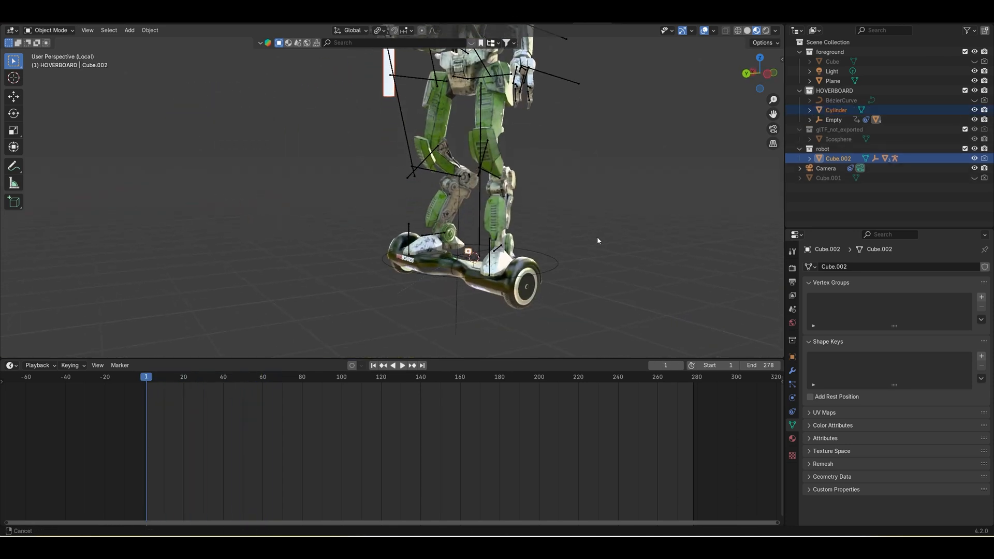
pyautogui.click(833, 120)
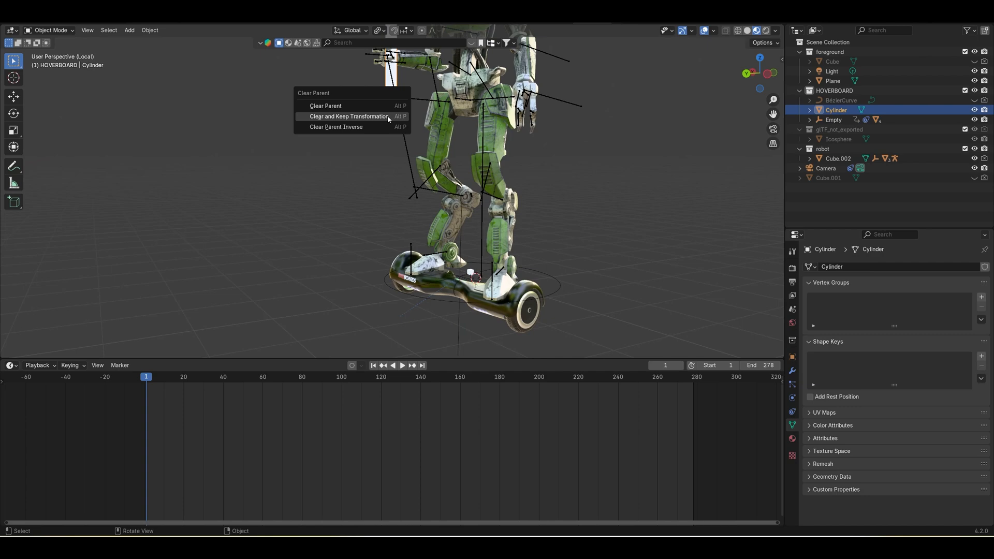
pyautogui.click(348, 116)
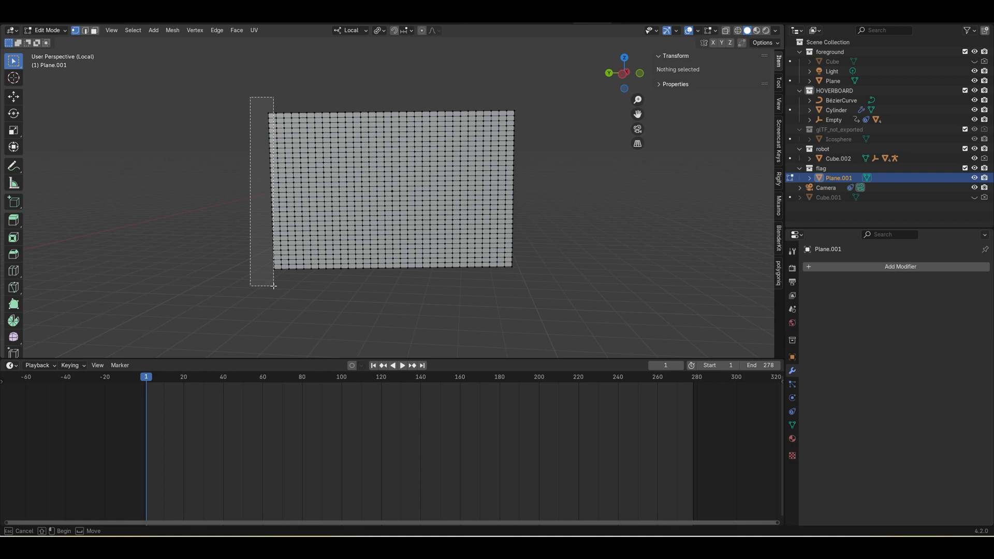
# Box-select the flag's left edge vertices to serve as the pinned group.
pyautogui.moveTo(249, 97); pyautogui.dragTo(274, 287)
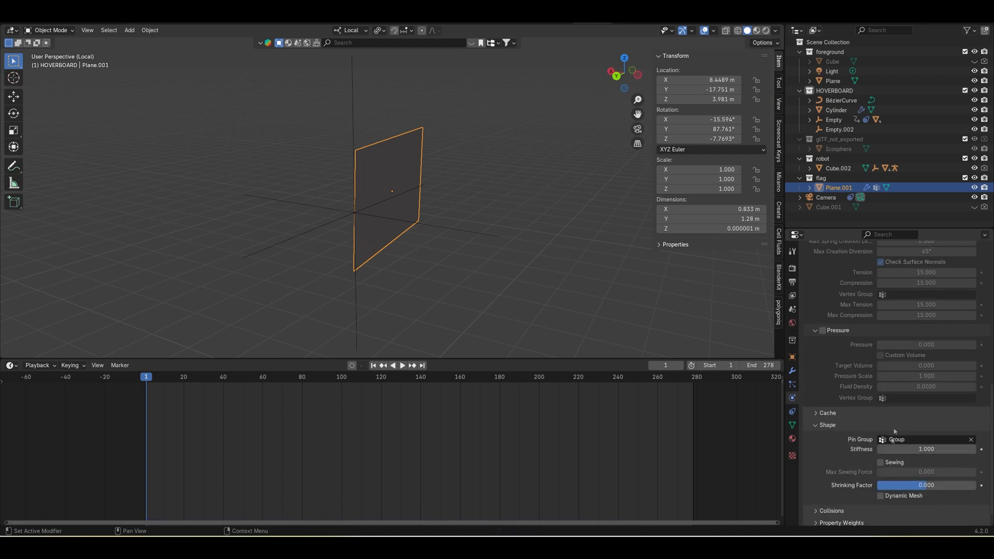
pyautogui.scroll(-3)
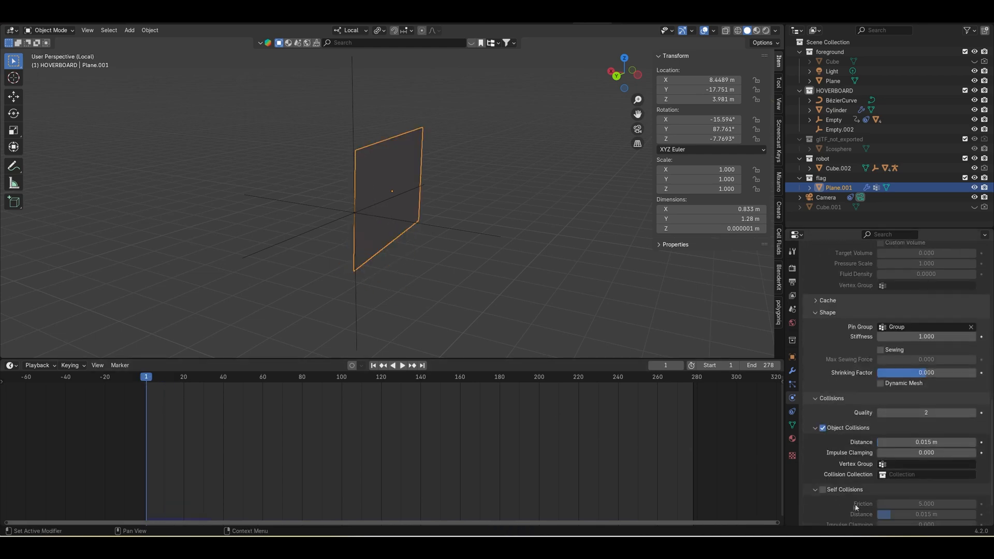
pyautogui.click(401, 365)
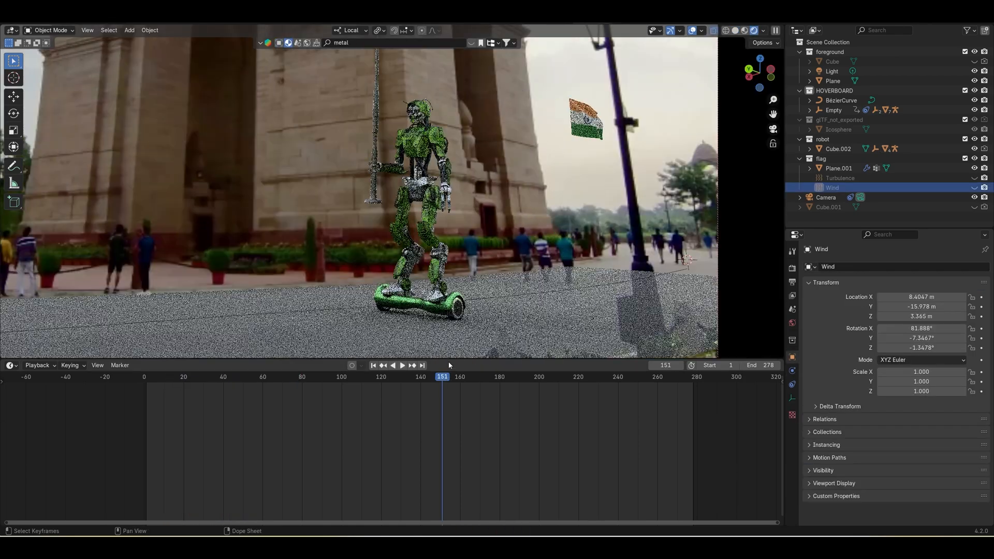
# Switch to the Compositing workspace's node setup for the File Output connection.
pyautogui.click(372, 365)
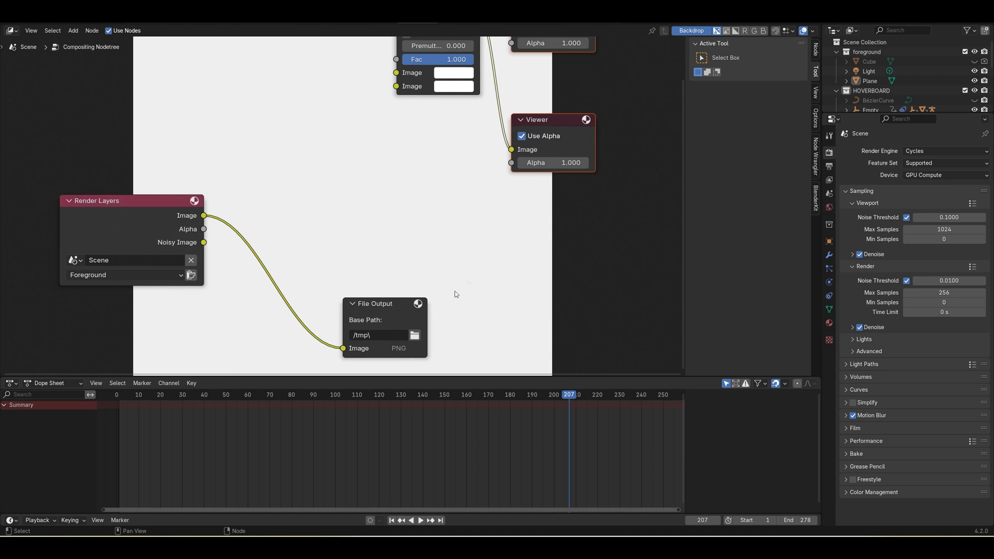
# Rename the File Output input to 'Color' and link the Shadow Catcher pass to a second input.
pyautogui.click(374, 303)
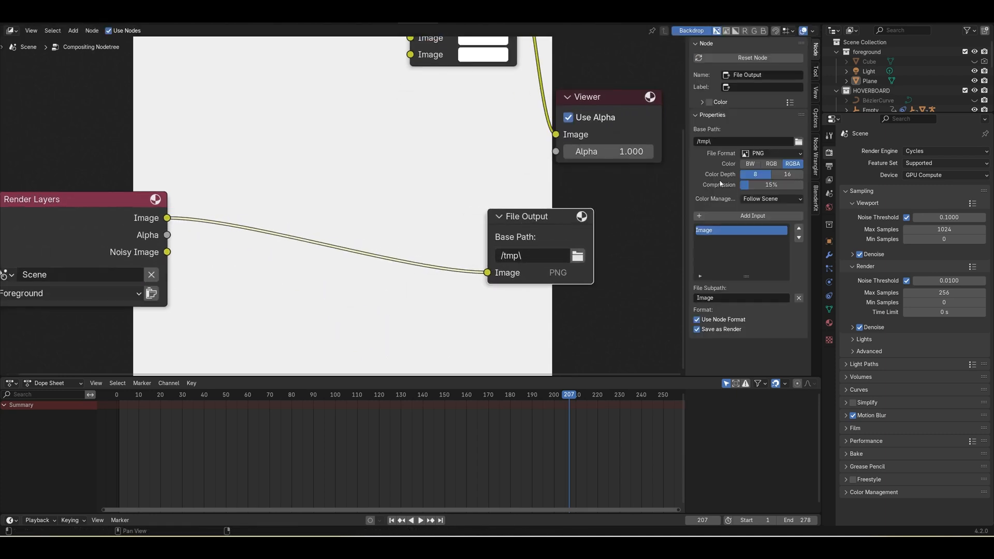
pyautogui.write('Color')
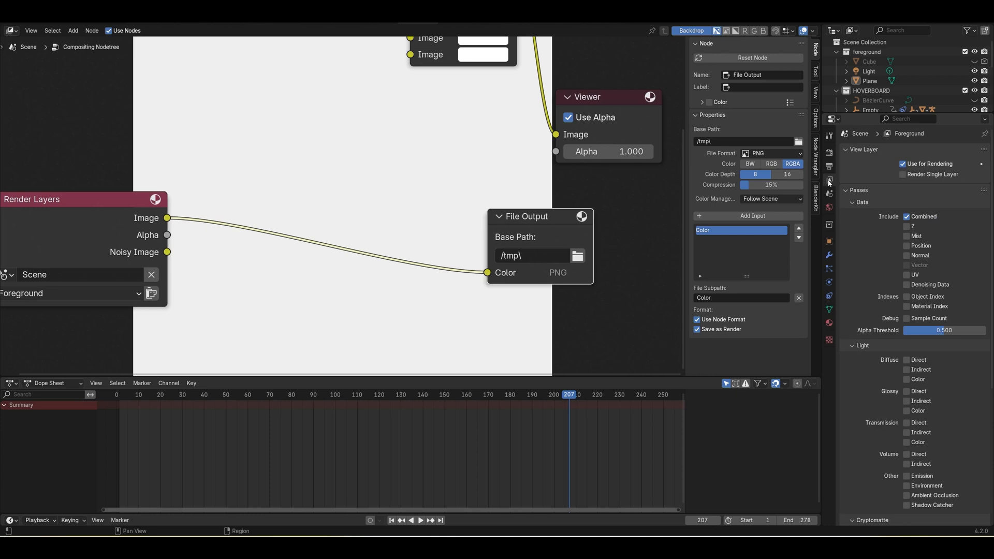
pyautogui.click(908, 505)
pyautogui.write('Sha')
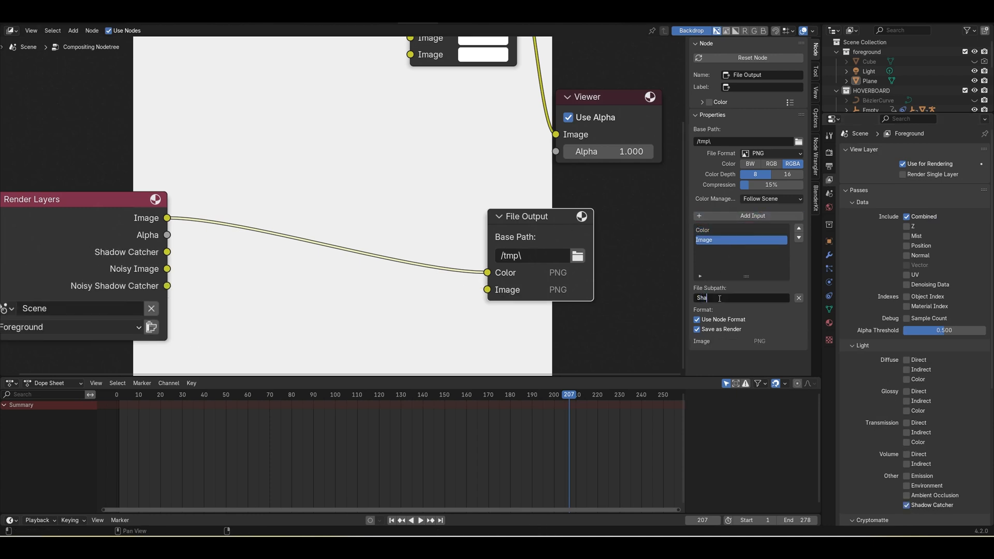
pyautogui.moveTo(167, 252); pyautogui.dragTo(501, 289)
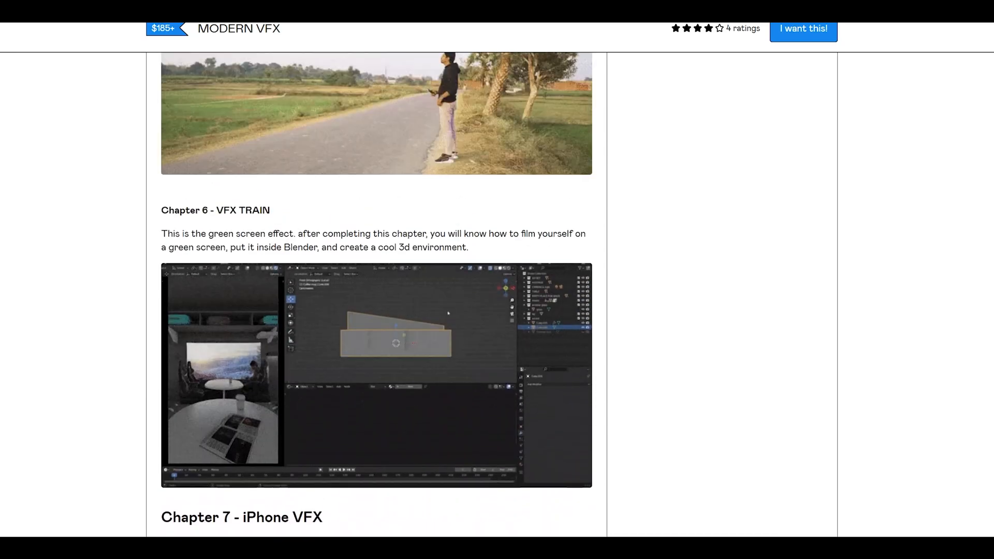
pyautogui.scroll(3)
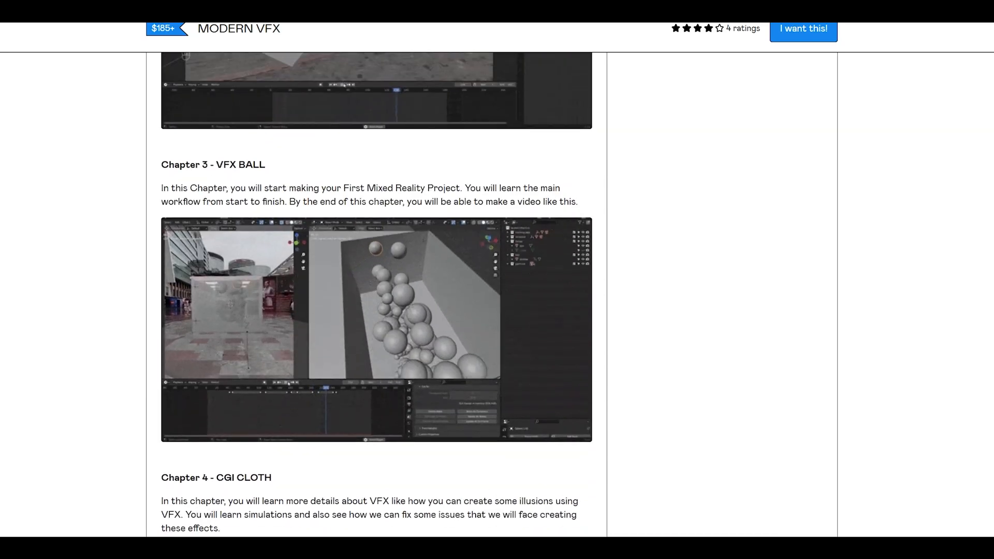
pyautogui.scroll(3)
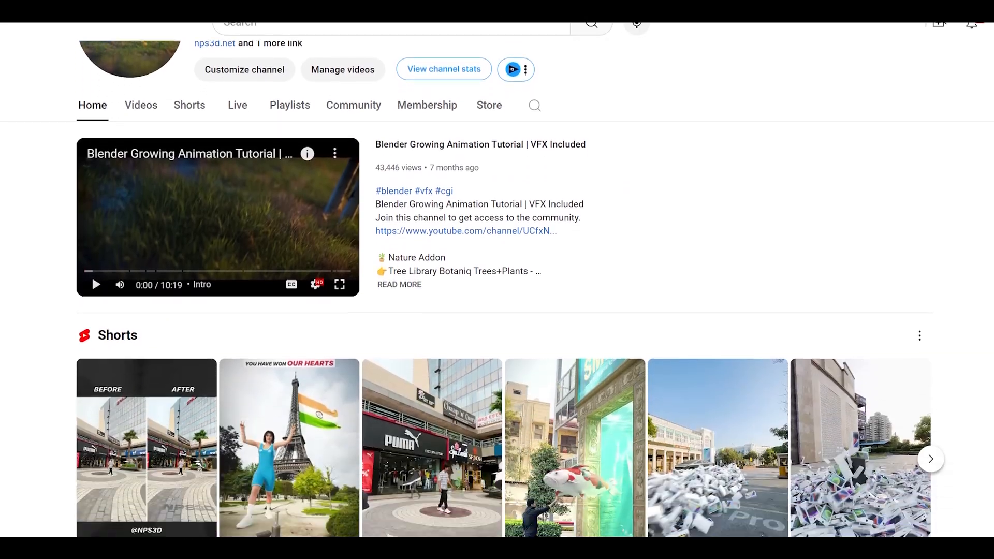
pyautogui.scroll(-3)
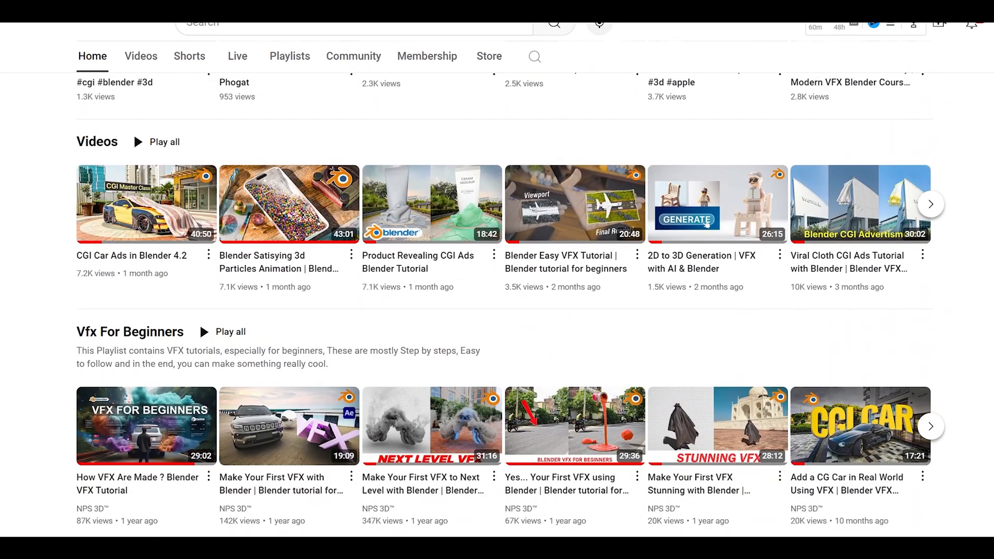
pyautogui.scroll(-3)
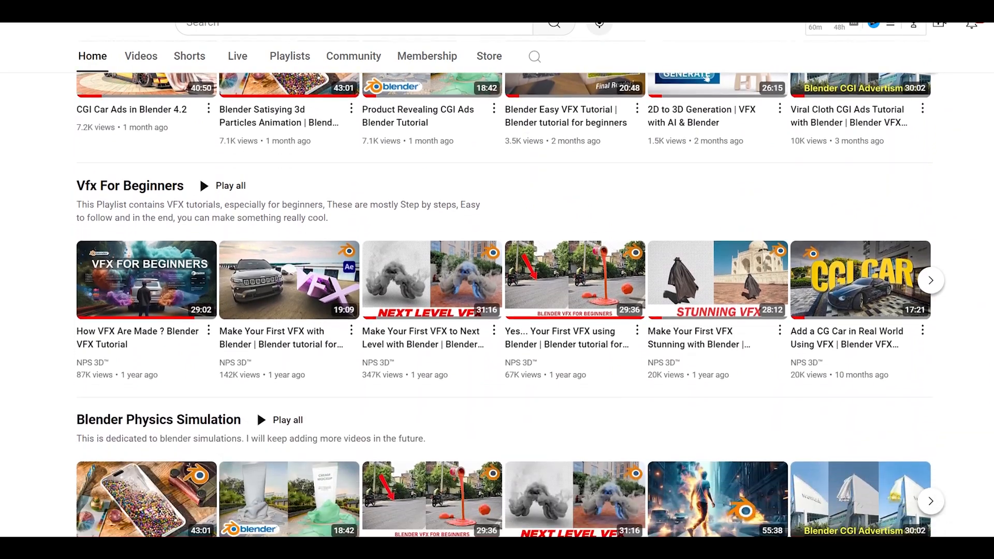
pyautogui.scroll(-3)
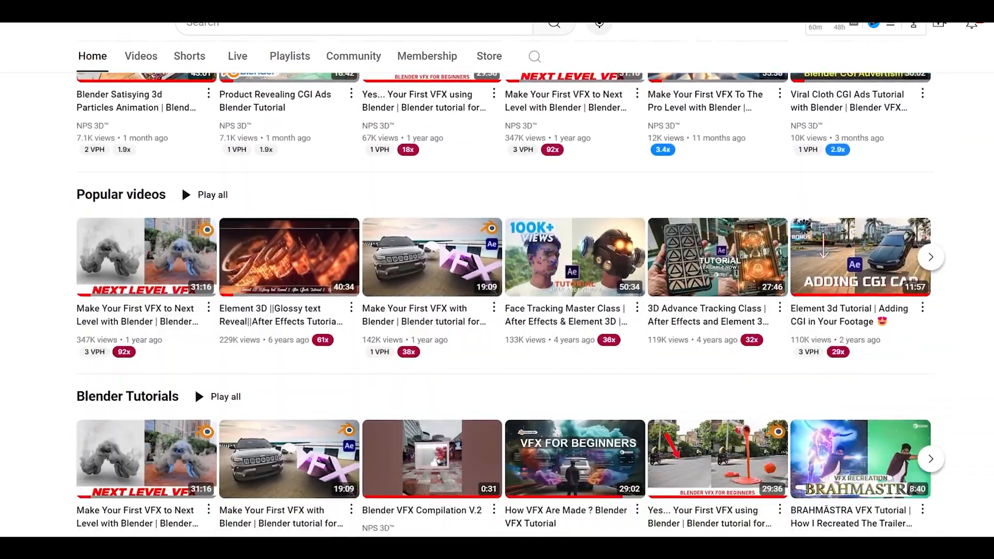